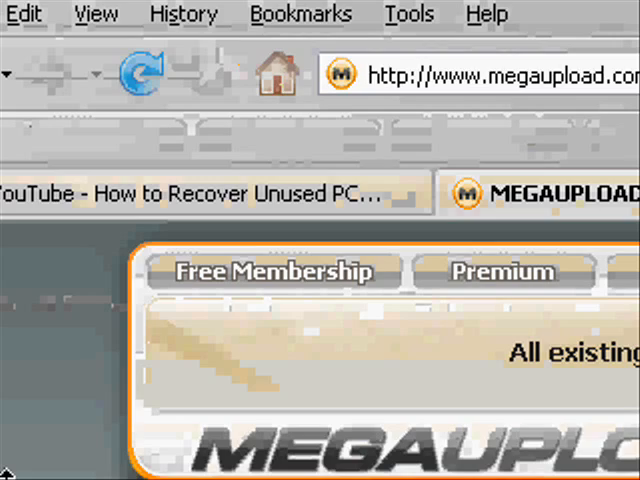
Load the Megaupload file page and scroll to its 'Crucial Memory Exchange' description.
click(276, 272)
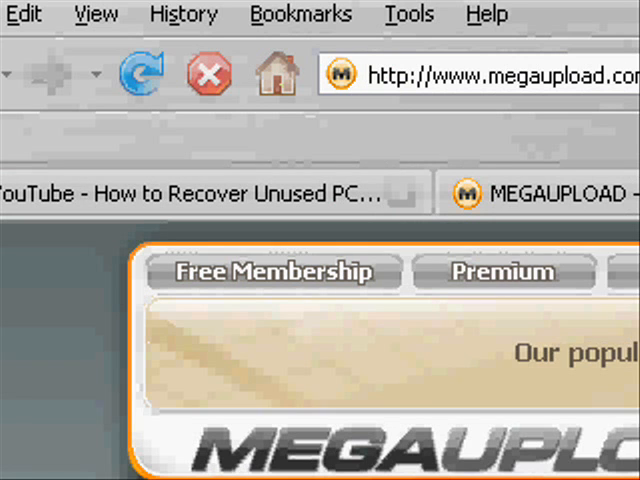
scroll(down, 3)
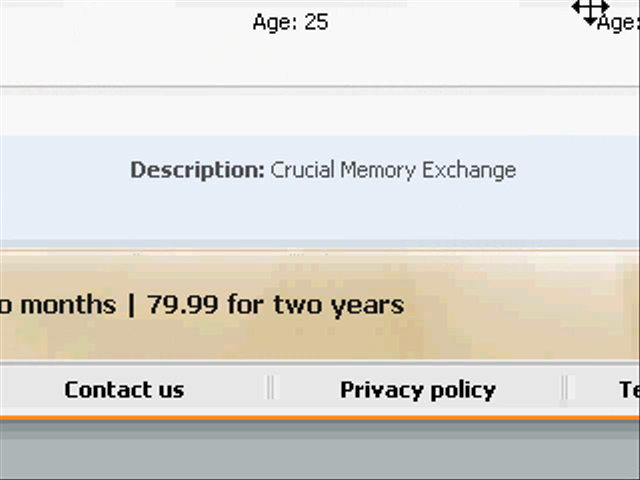
scroll(down, 3)
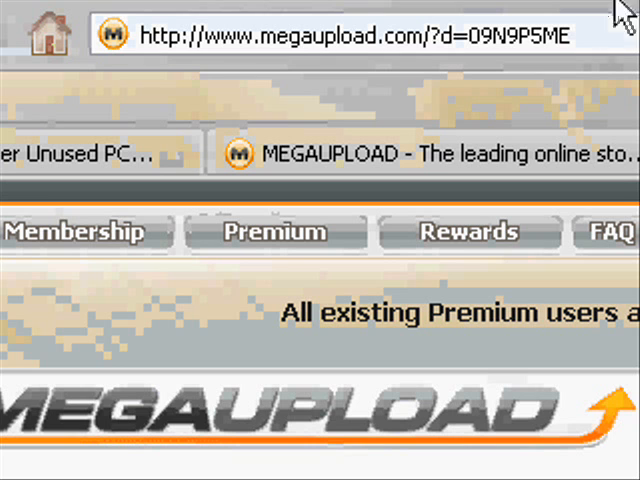
Show the Free Membership registration form, its terms checkbox, and the features comparison table.
click(90, 152)
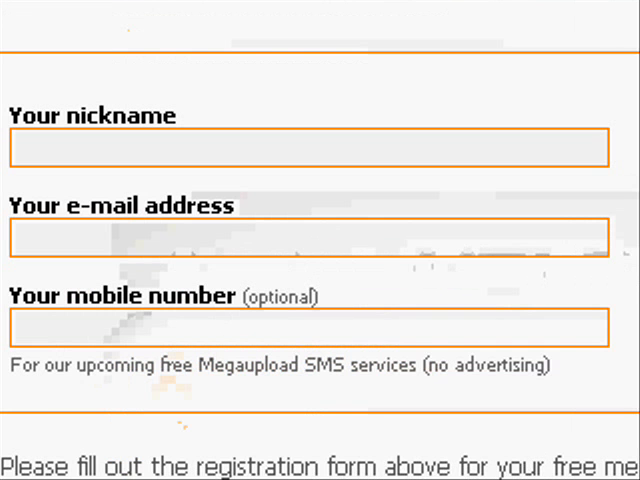
scroll(down, 3)
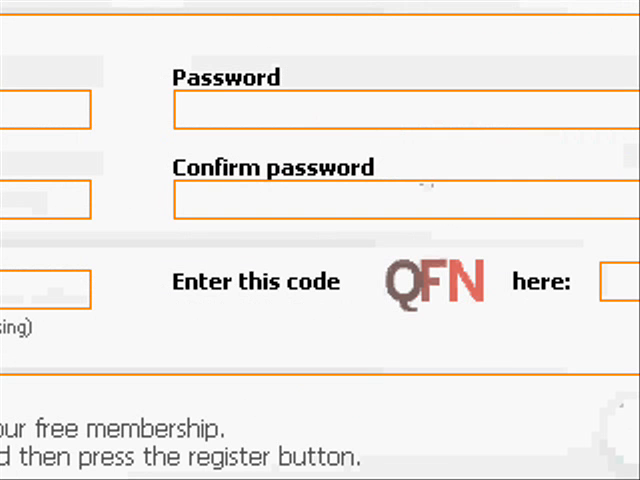
scroll(down, 3)
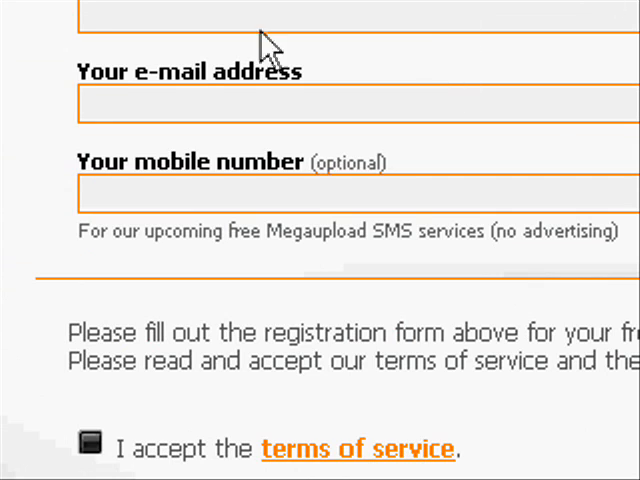
click(200, 104)
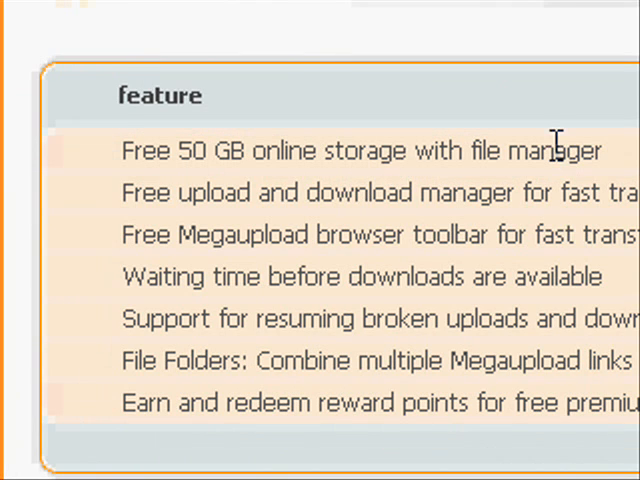
mouse_move(388, 400)
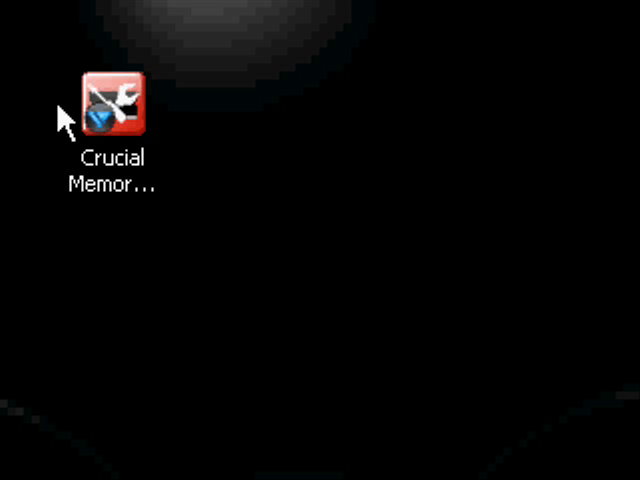
Launch Crucial Memory Mechanic from the desktop and optimize, recovering 3.81 MB of 1022.42 MB.
double_click(114, 106)
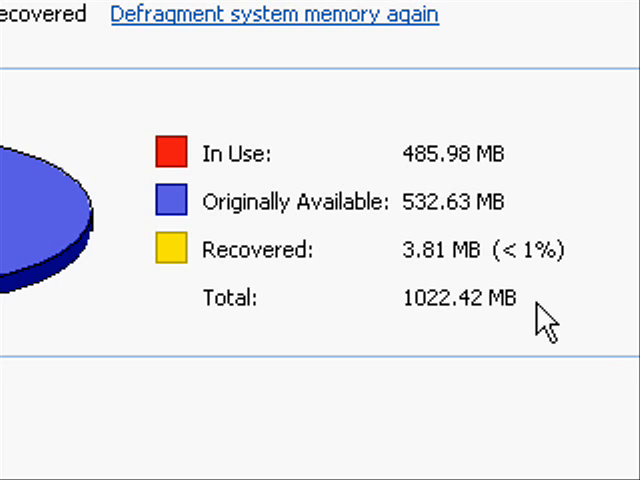
mouse_move(344, 318)
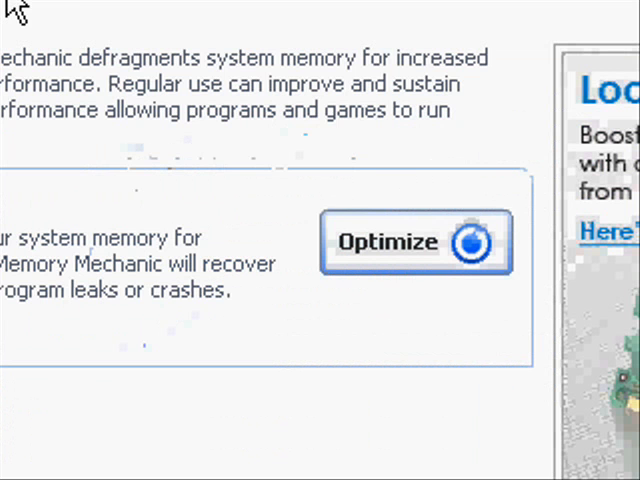
Run Optimize again to defragment system memory a second time.
click(416, 242)
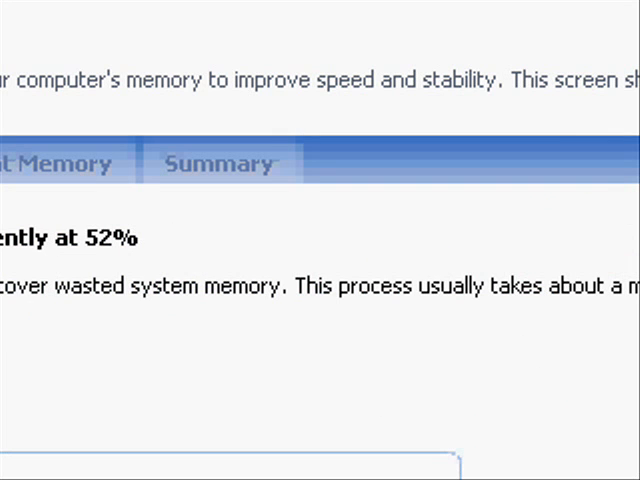